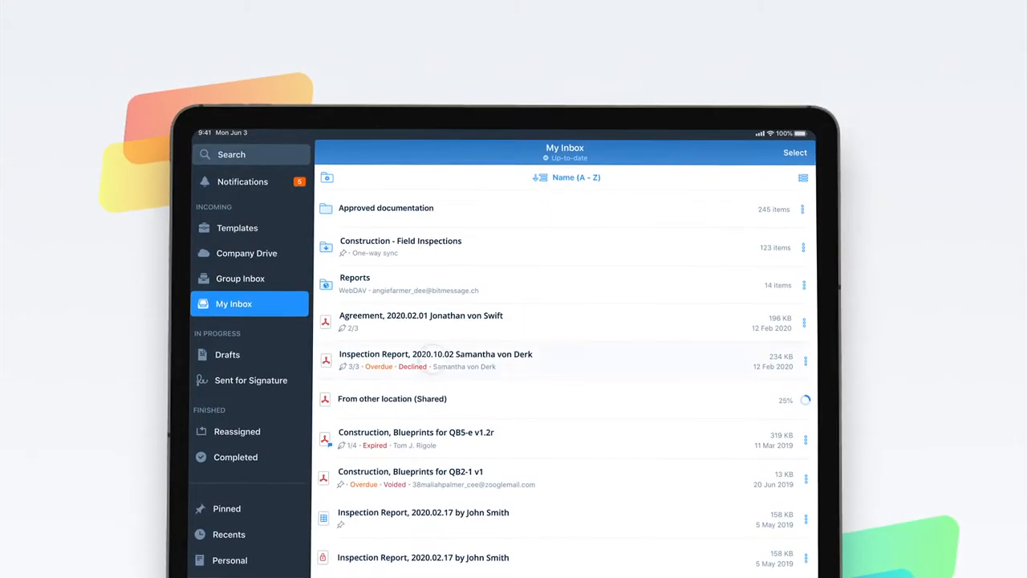
Step: Open the Inspection Report document for Rotor QB5-2 (SOT-391) from My Inbox
left_click(435, 360)
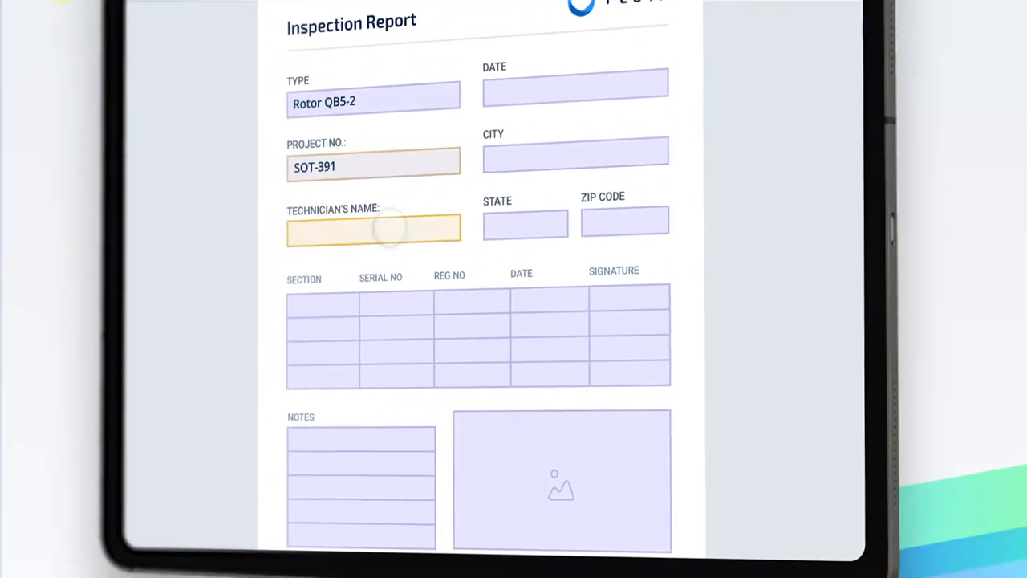
Step: Enter the technician's name and pick New York, NY 12345 via the location lookup
left_click(574, 84)
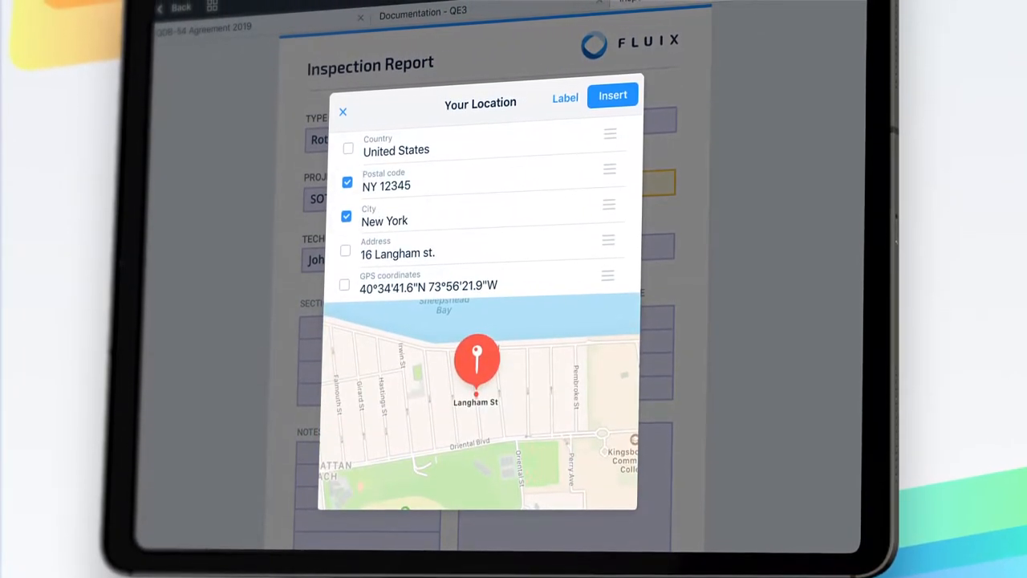
Step: Insert New York, NY 12345, fill date, table, notes and photo, and confirm Approve-and-send for signature
left_click(613, 94)
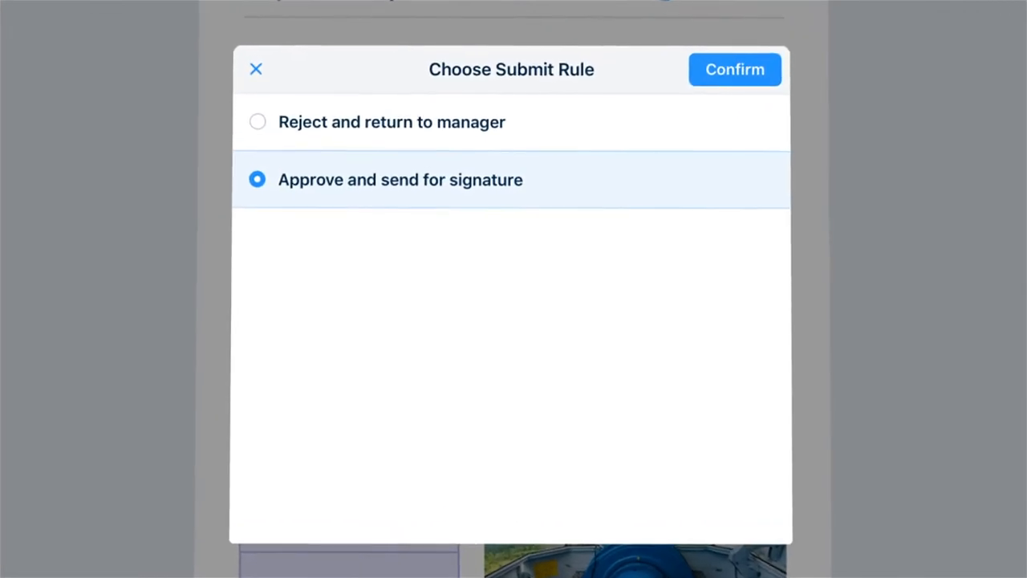
left_click(735, 69)
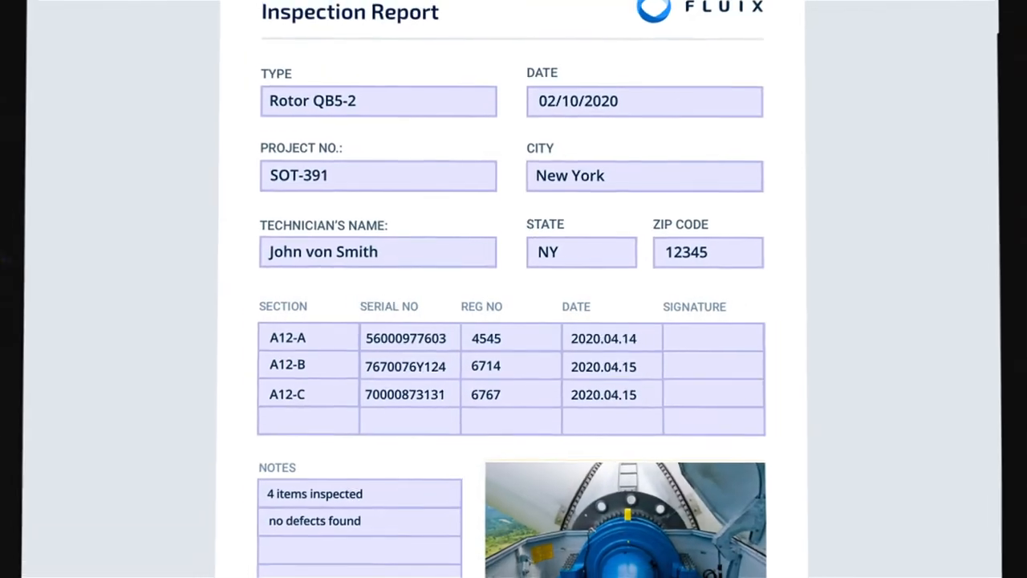